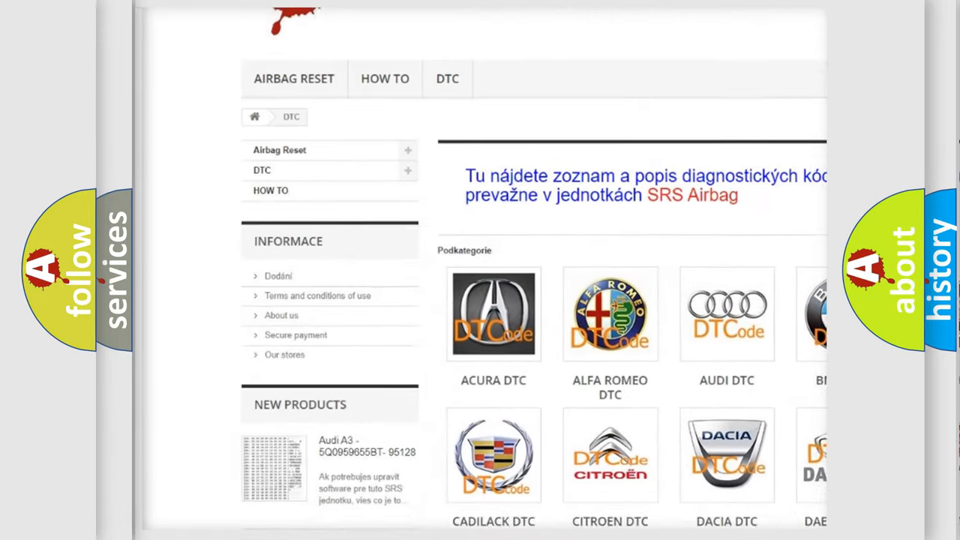
pyautogui.scroll(-3)
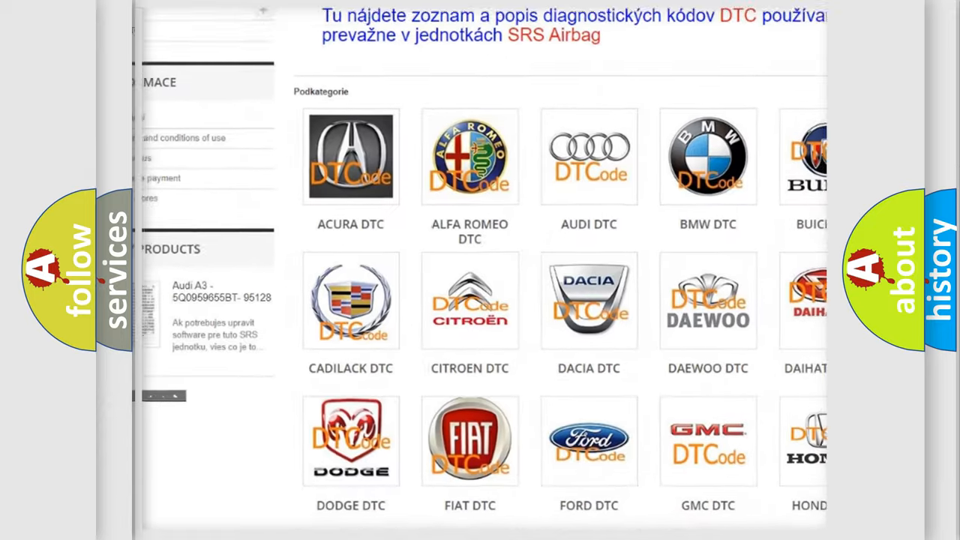